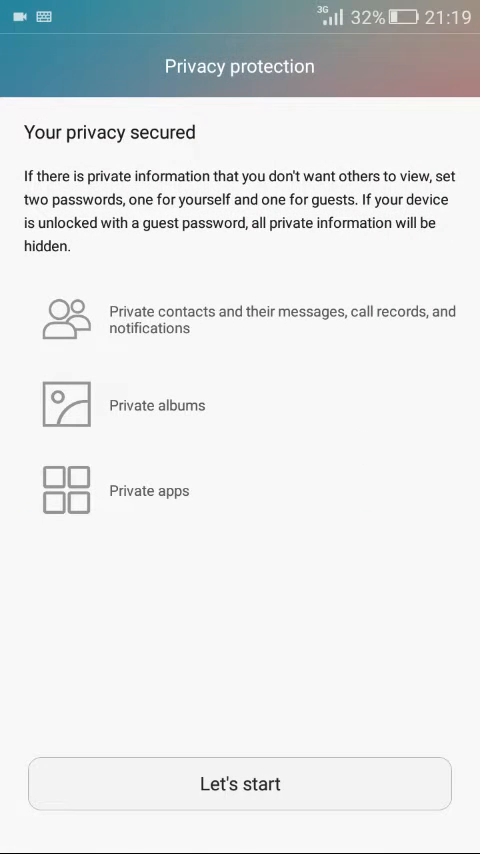
- Start the privacy protection setup and enter a four-digit guest PIN
click(240, 783)
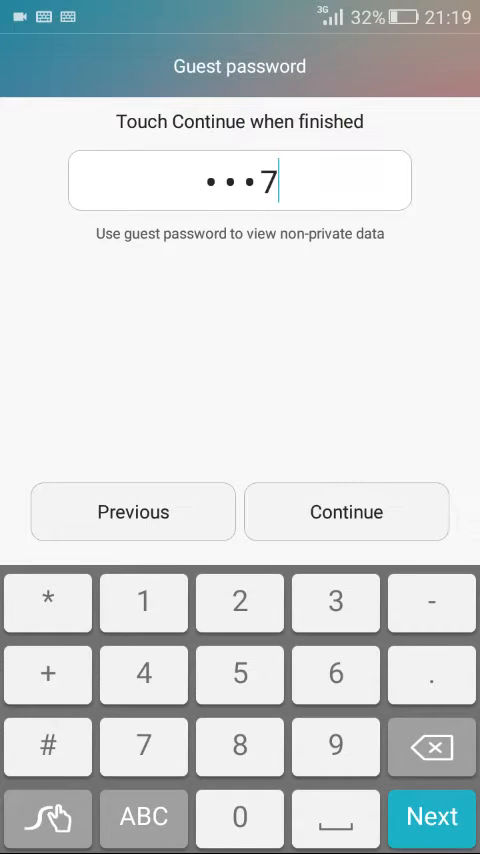
- Re-enter the guest PIN to confirm it and open the empty Private contacts list
click(346, 511)
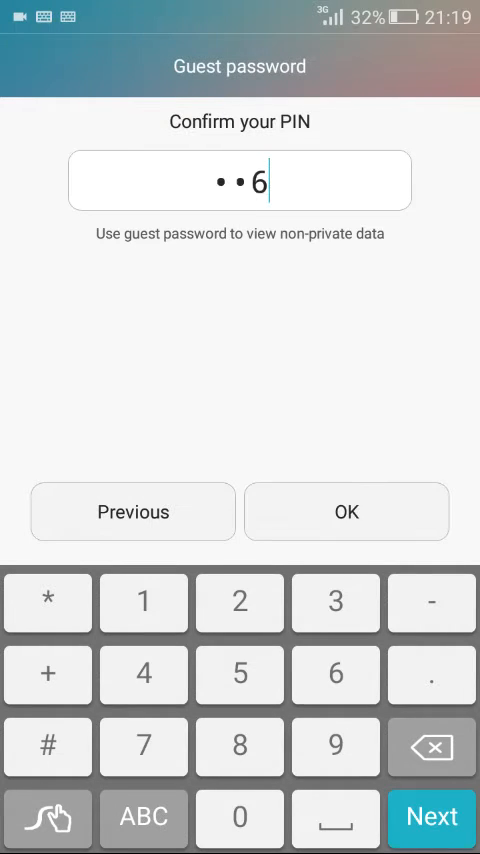
click(143, 746)
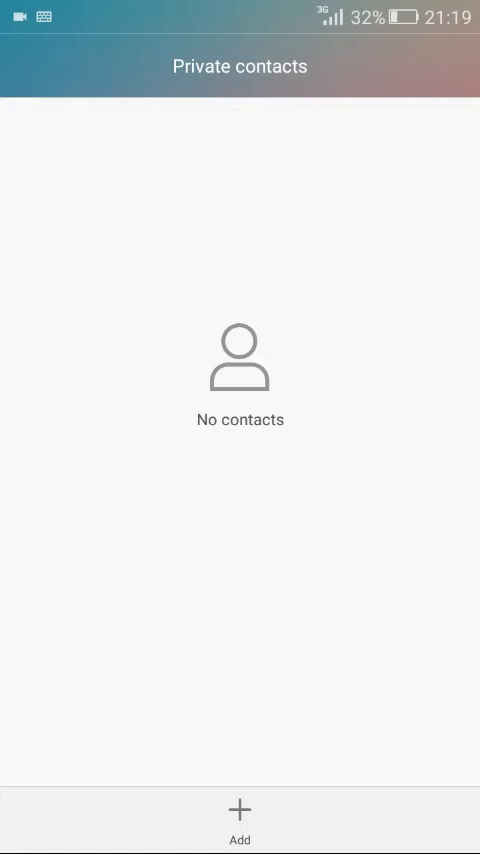
- Add the contact 'Private' to private contacts, then lock the phone
click(239, 819)
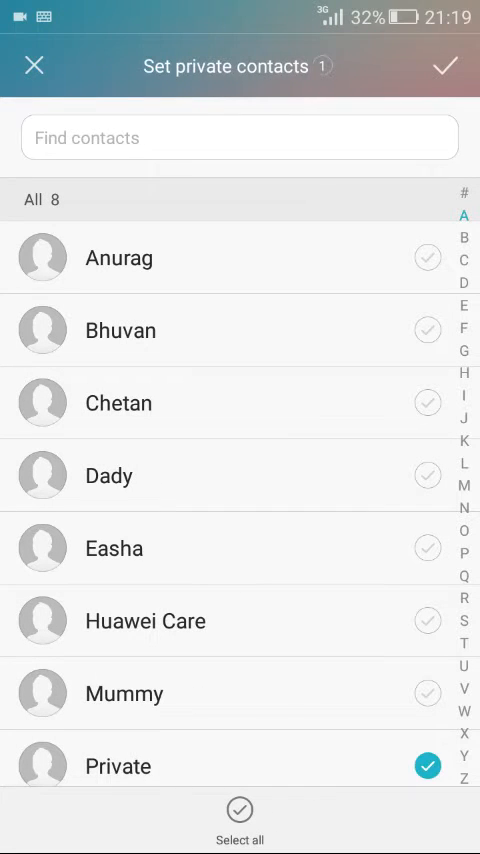
click(443, 65)
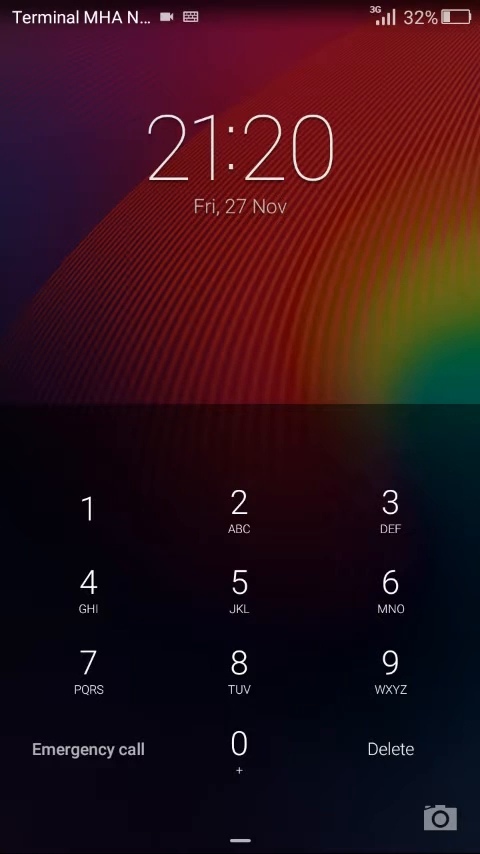
- Unlock with the guest PIN and view the seven contacts, with Private hidden
click(87, 666)
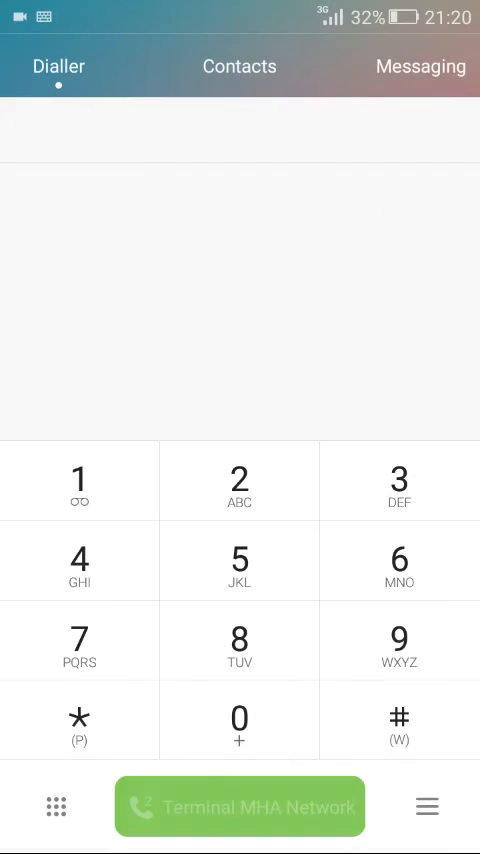
click(239, 66)
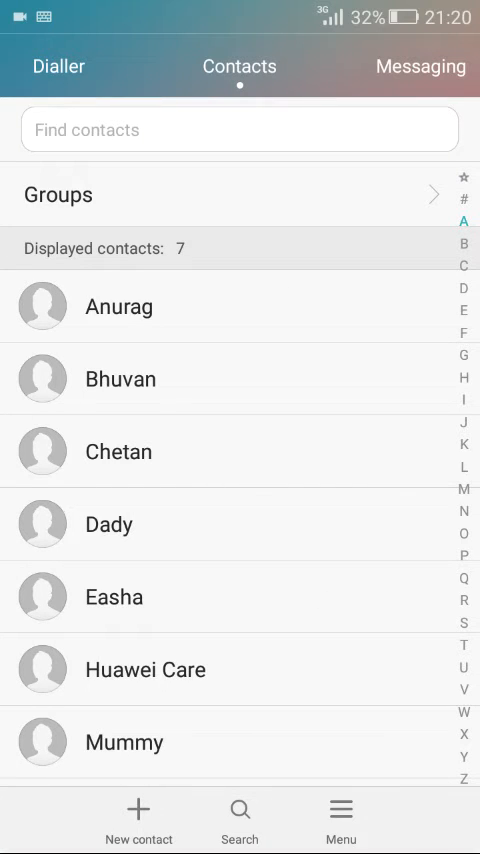